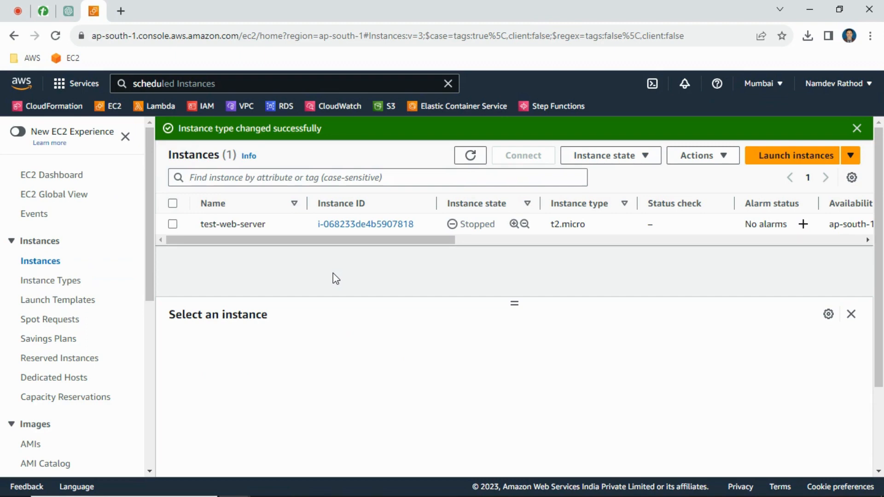
left_click(470, 155)
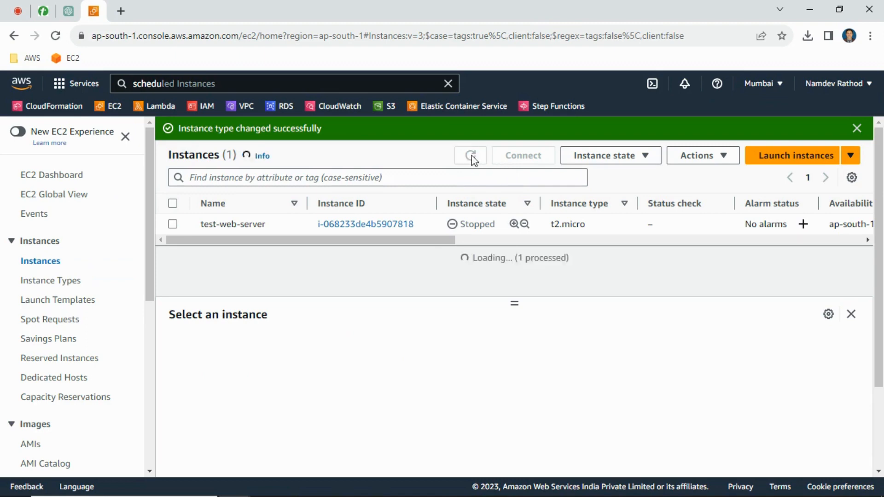
left_click(470, 155)
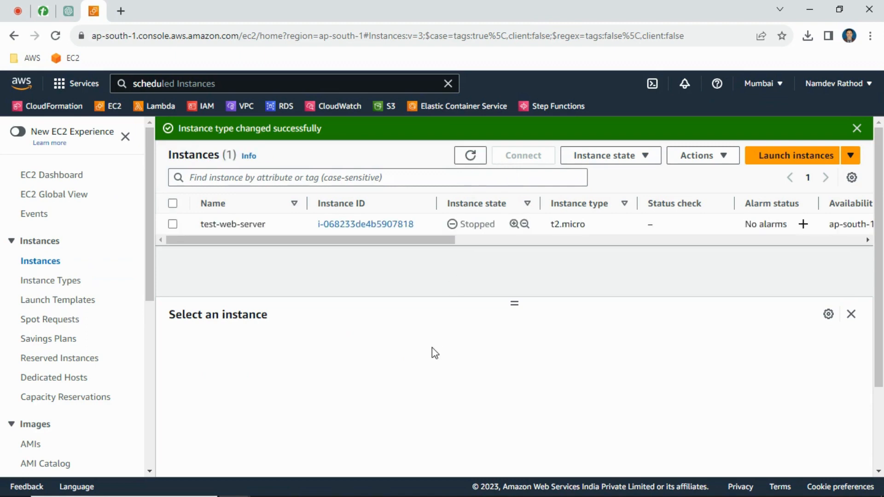